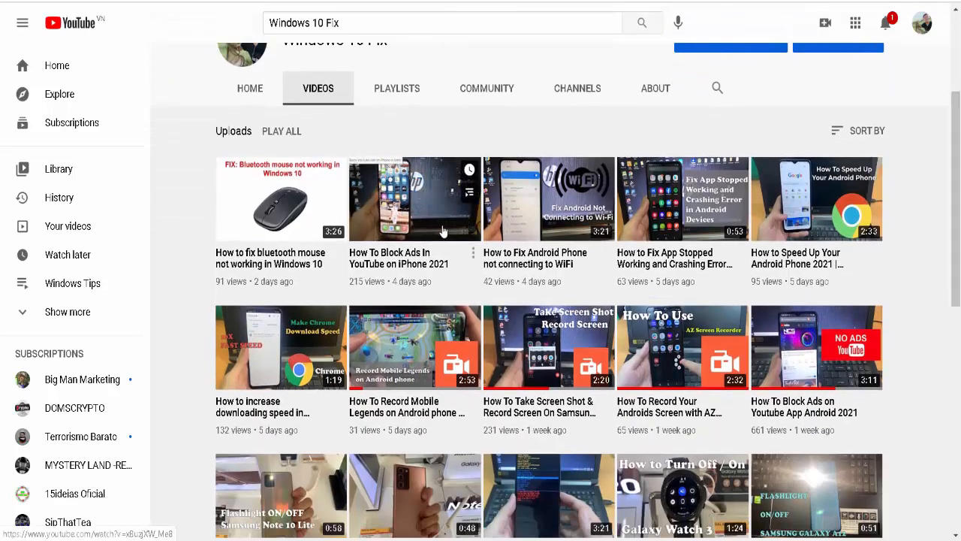
Play a YouTube video from the channel's Videos list so an ad appears before it.
{"action": "left_click", "coordinate": [414, 198]}
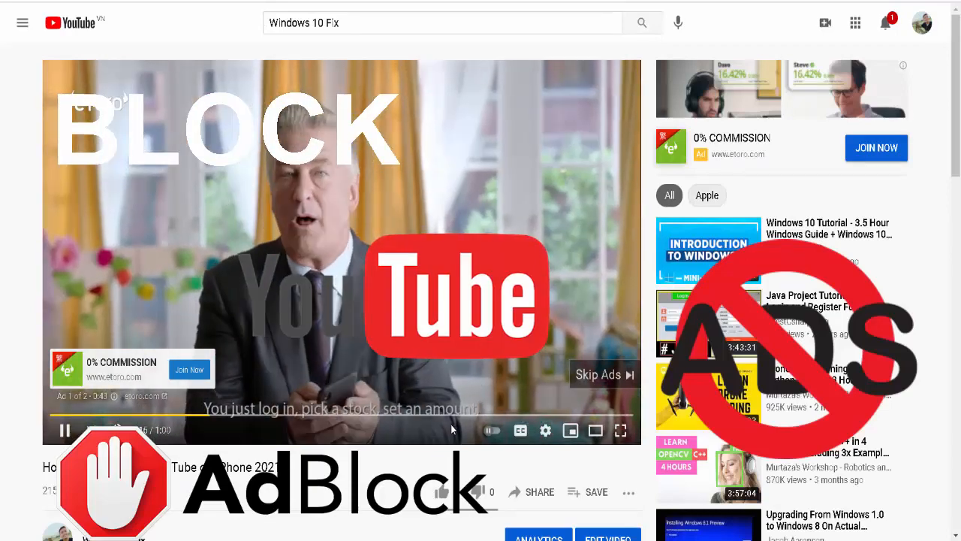
{"action": "left_click", "coordinate": [598, 374]}
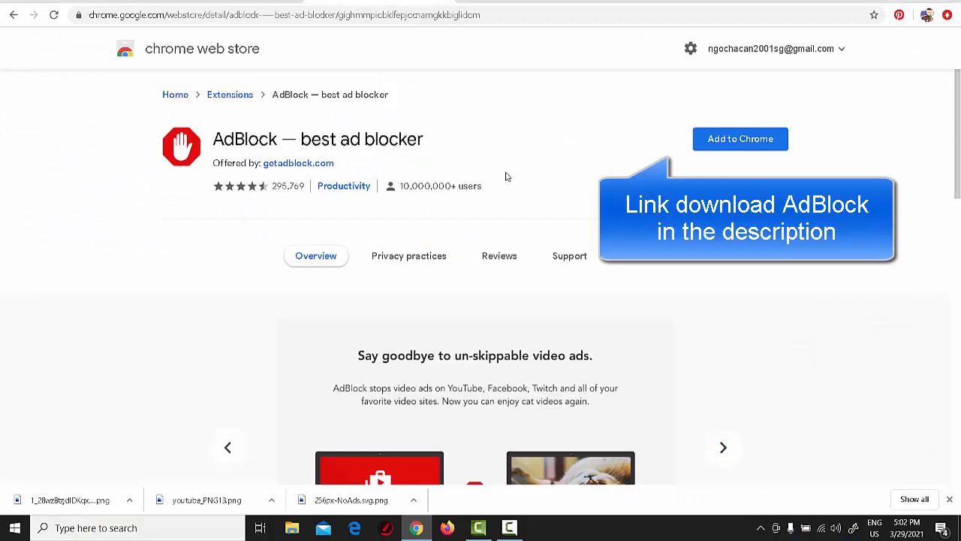
{"action": "mouse_move", "coordinate": [733, 313]}
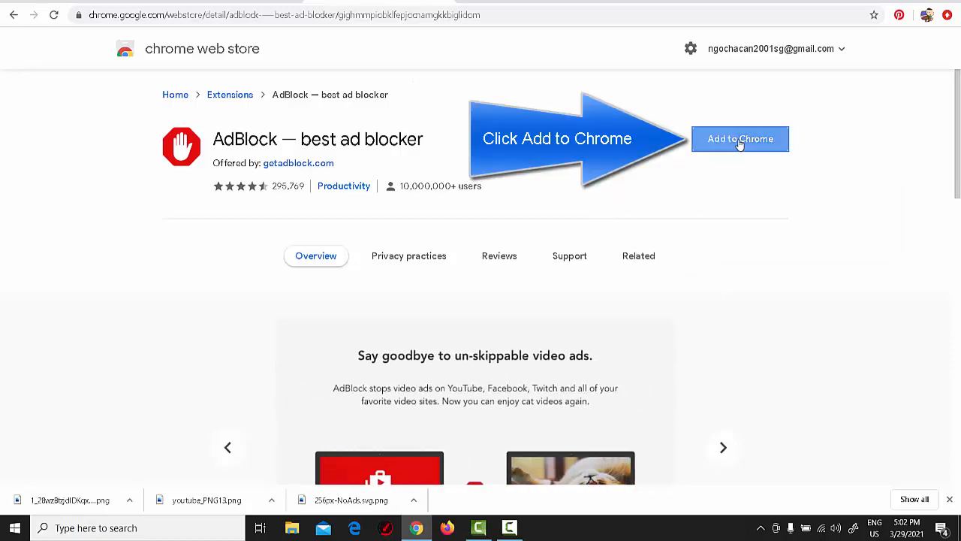
Add the AdBlock — best ad blocker extension to Chrome and confirm the installation.
{"action": "left_click", "coordinate": [739, 139]}
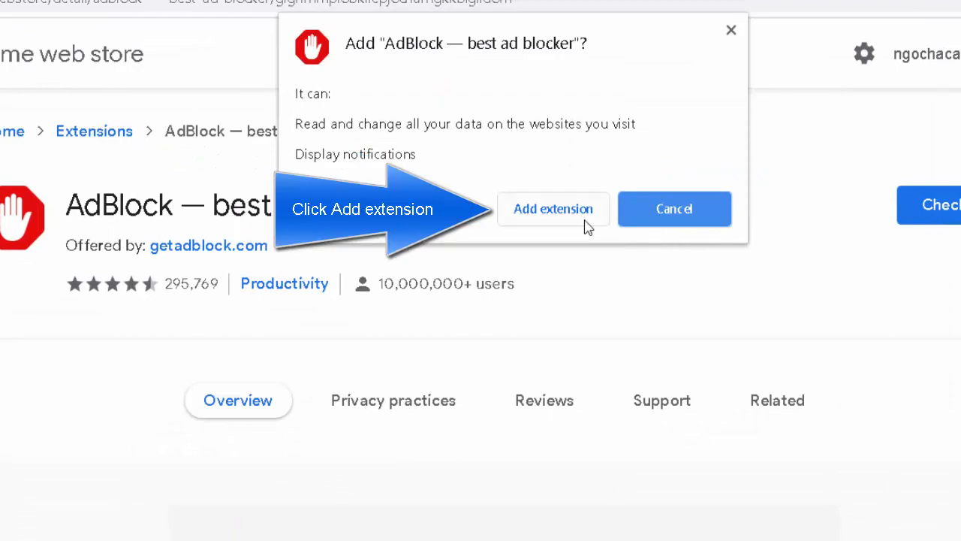
{"action": "left_click", "coordinate": [552, 209]}
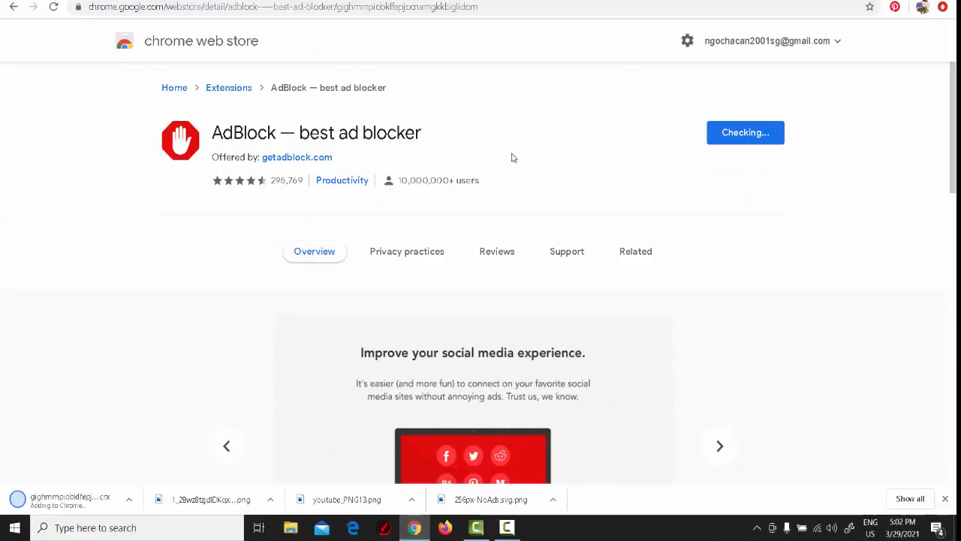
{"action": "mouse_move", "coordinate": [452, 267]}
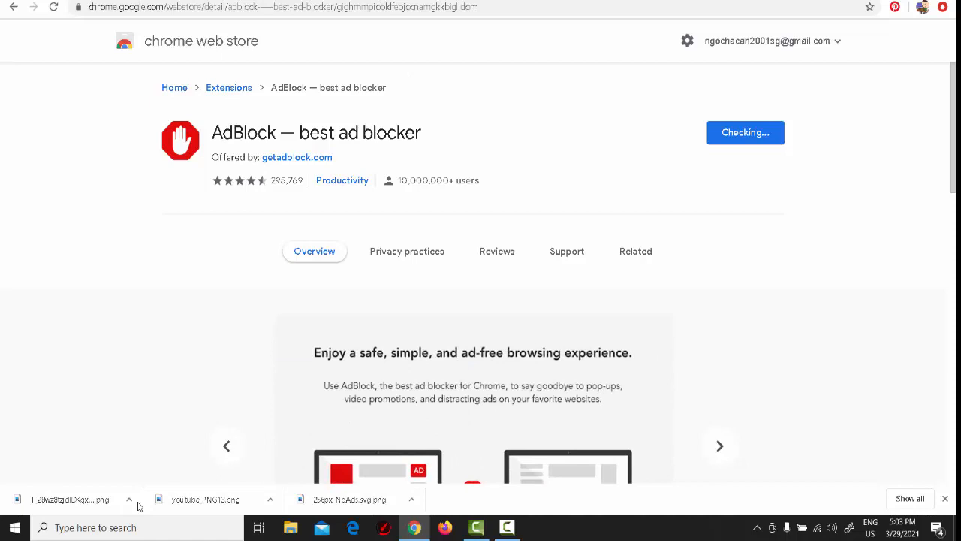
{"action": "left_click", "coordinate": [635, 251]}
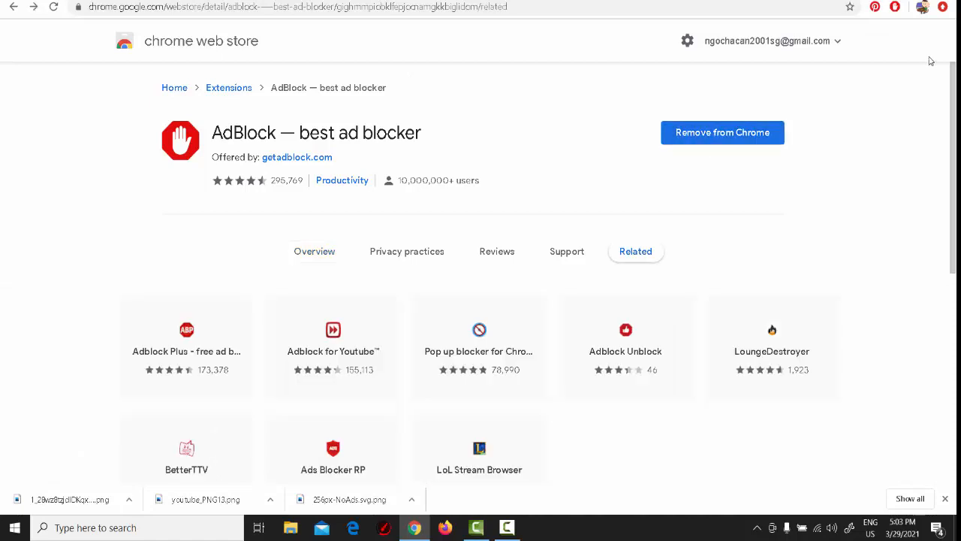
{"action": "mouse_move", "coordinate": [895, 8]}
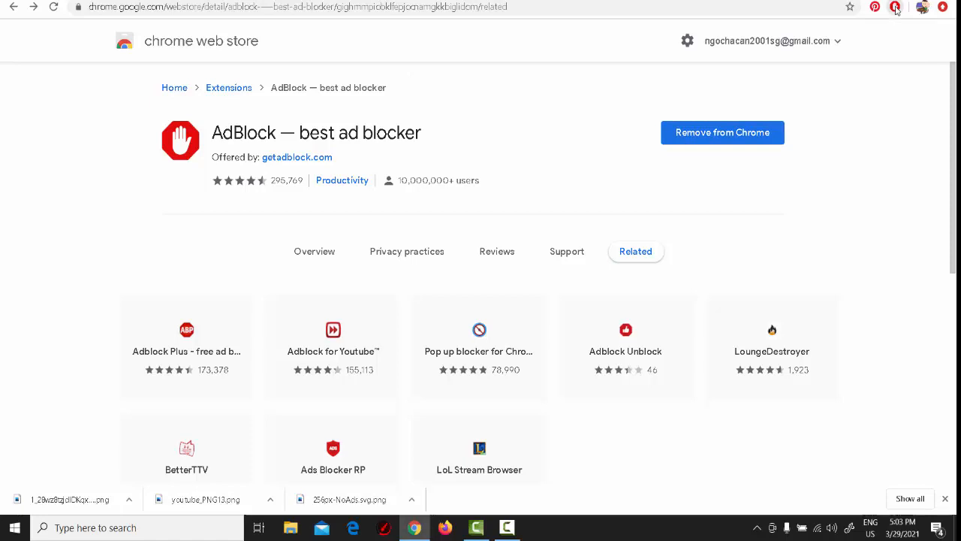
Show AdBlock's toolbar popup reporting 0 ads blocked on the Chrome Web Store page.
{"action": "left_click", "coordinate": [895, 6]}
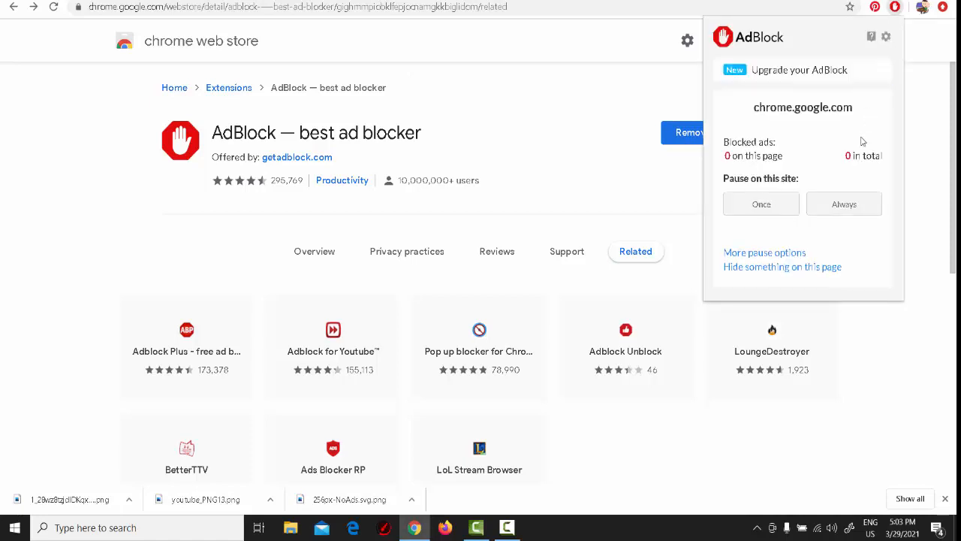
{"action": "mouse_move", "coordinate": [886, 74]}
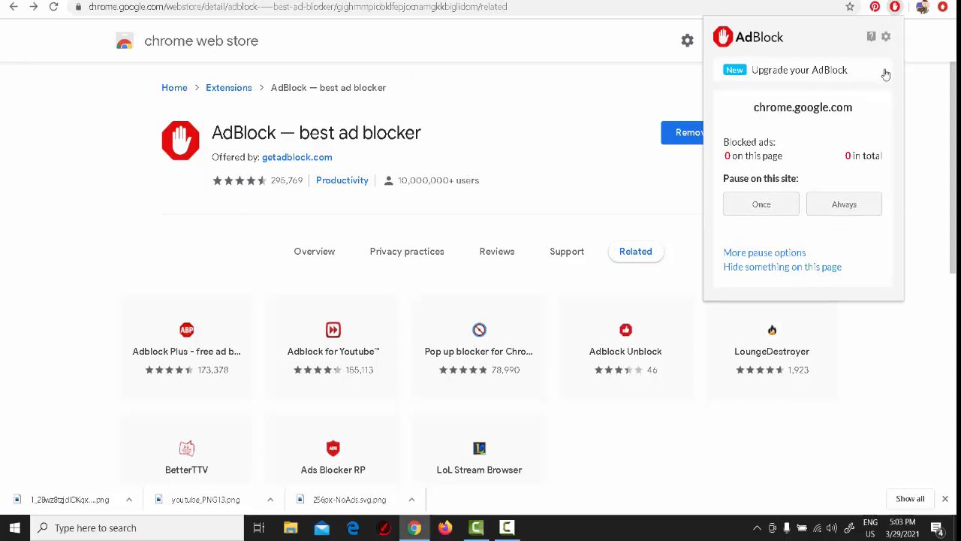